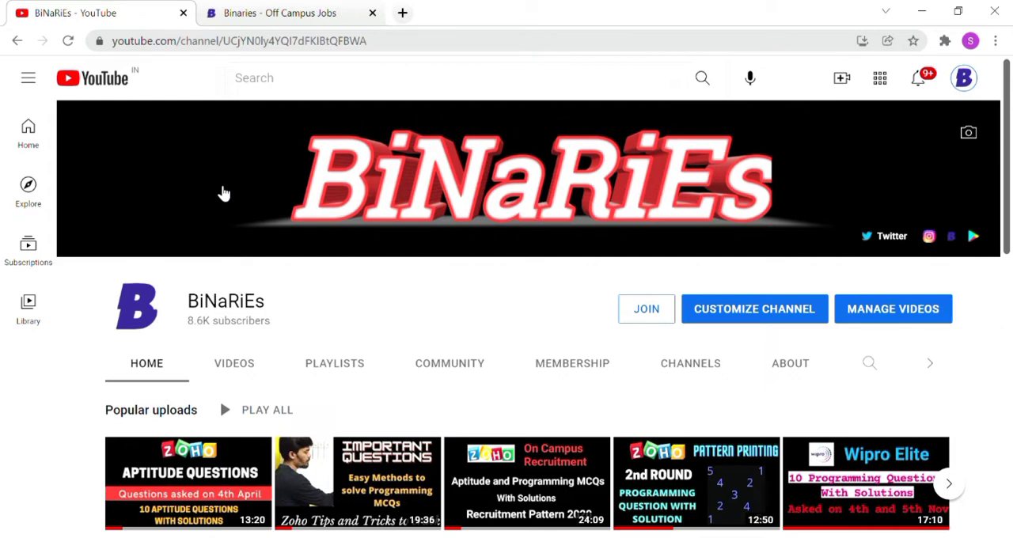
- Show the BiNaRiEs channel's uploaded videos, browsing the Daily Aptitude solution series
click(234, 364)
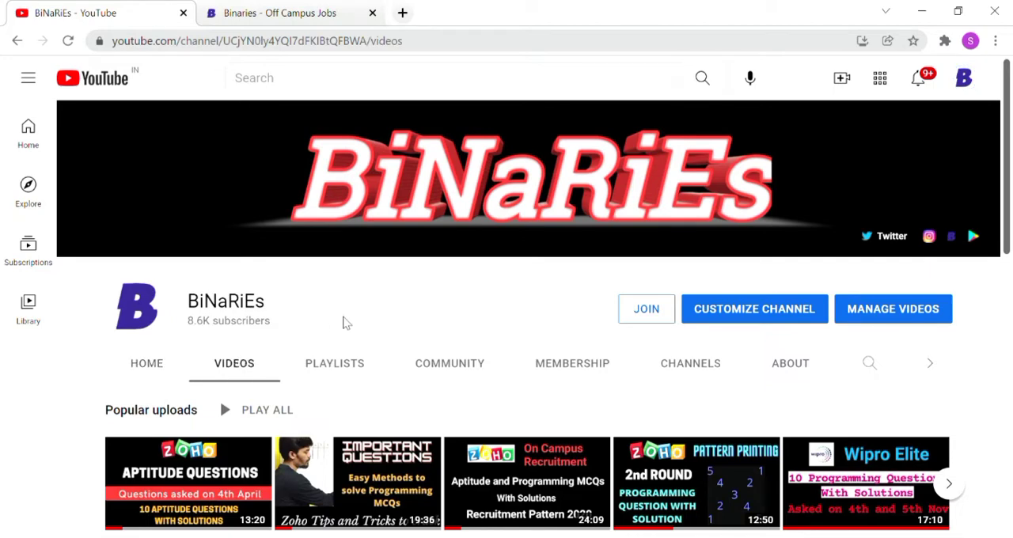
scroll(down, 3)
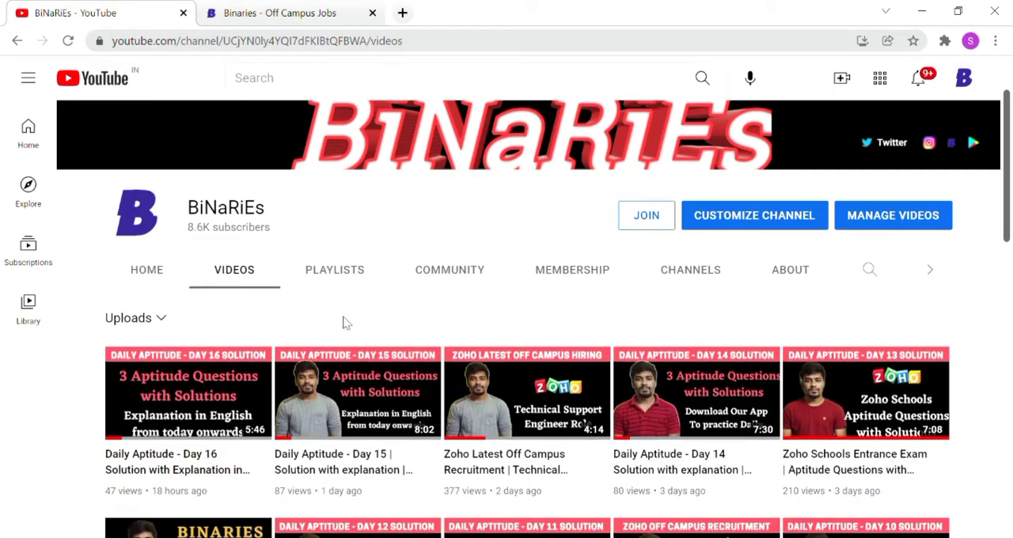
scroll(down, 3)
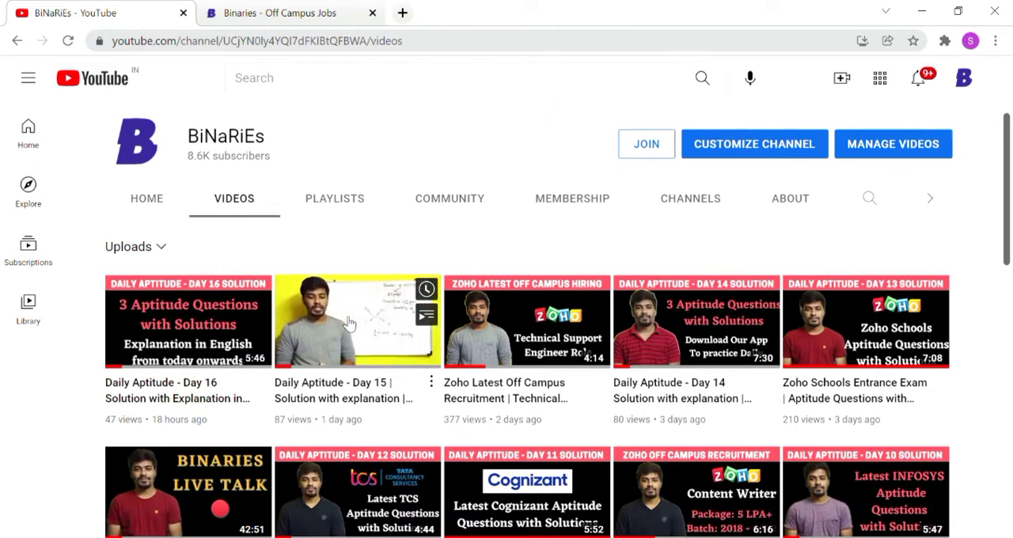
mouse_move(614, 285)
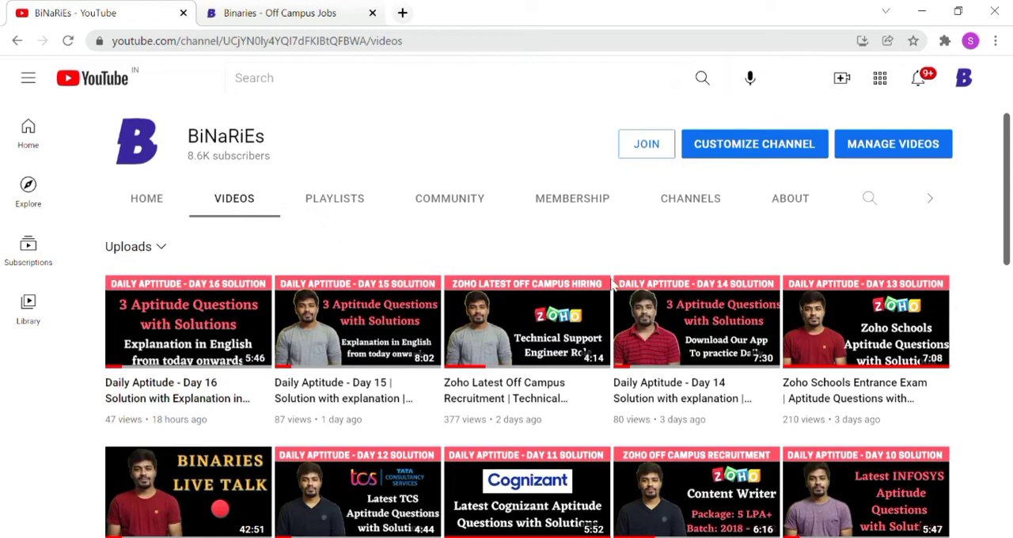
mouse_move(346, 231)
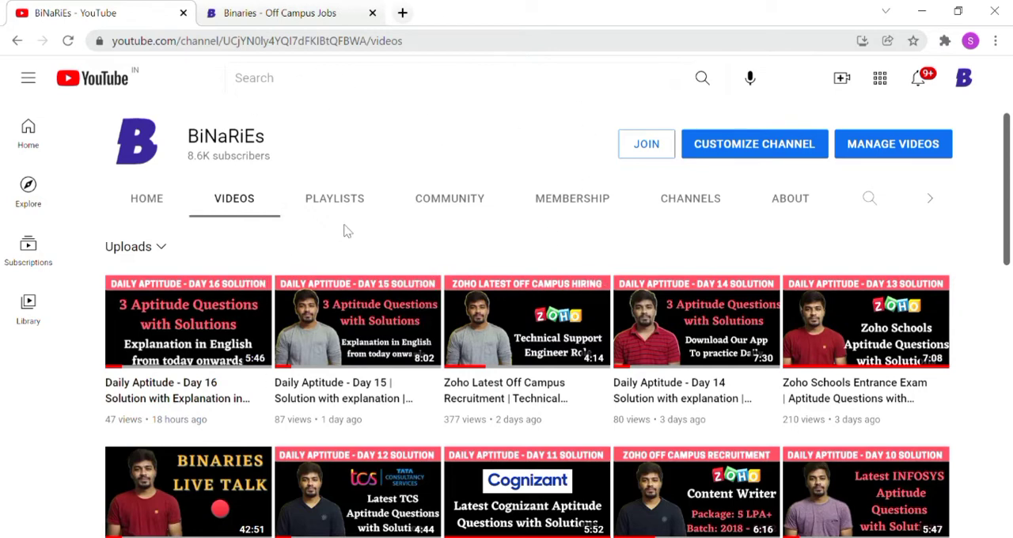
scroll(up, 3)
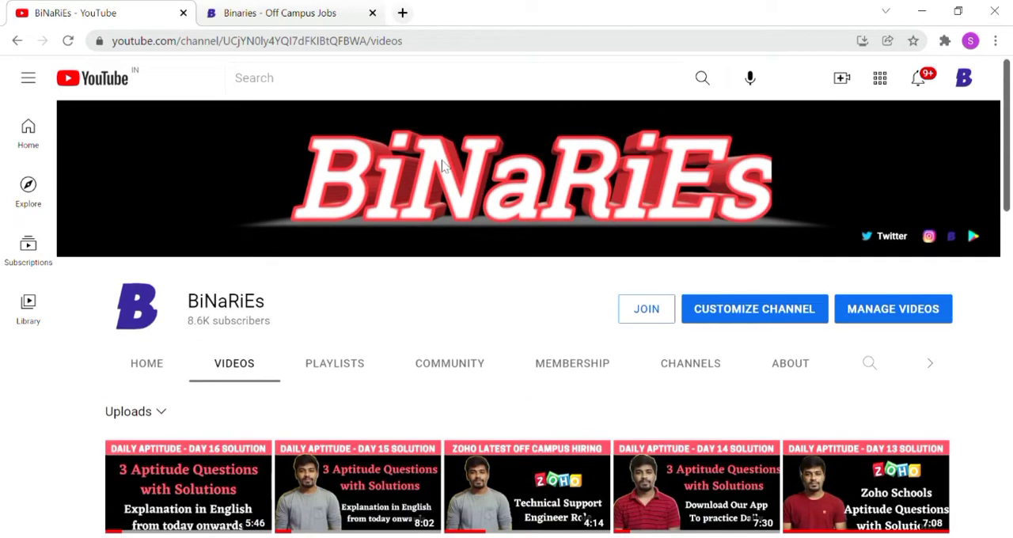
mouse_move(446, 166)
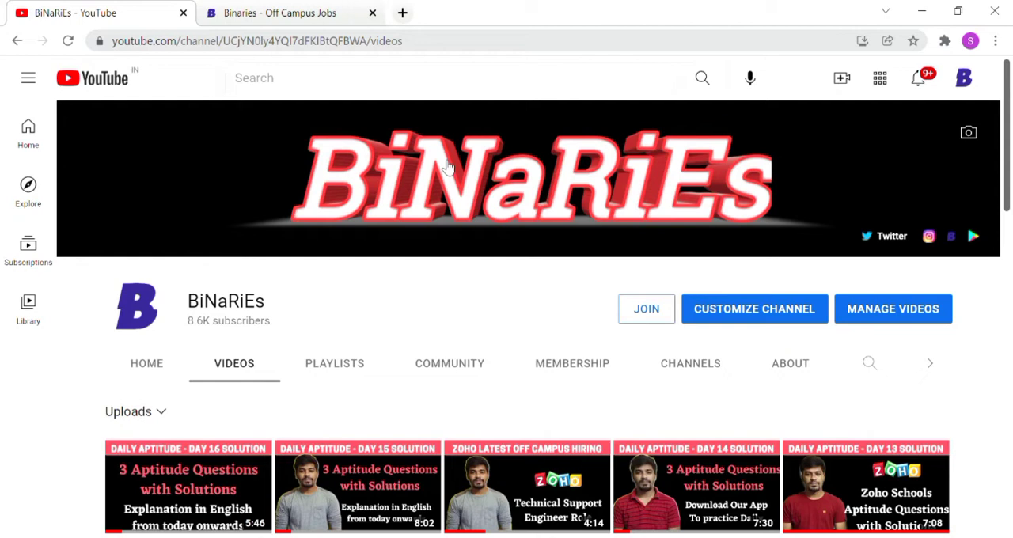
mouse_move(402, 298)
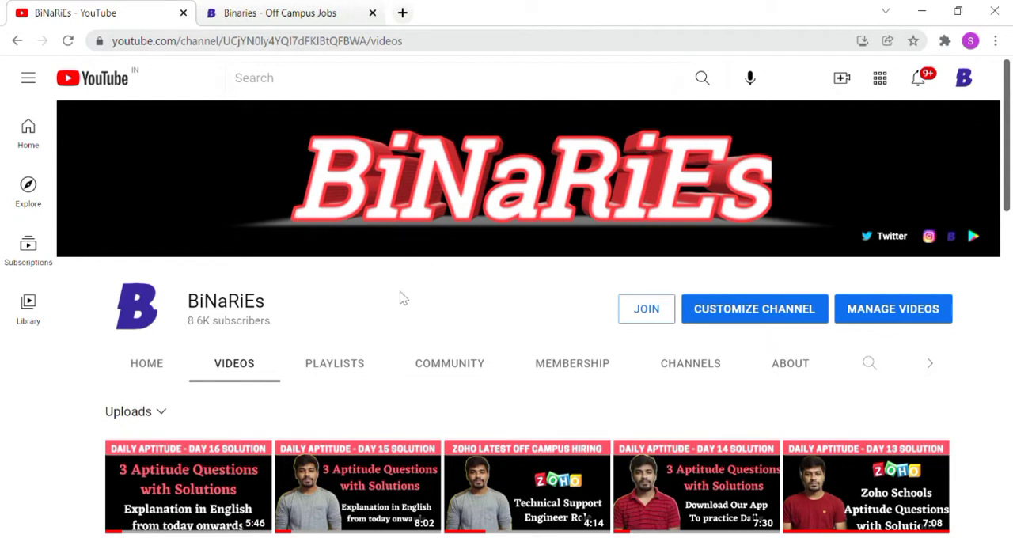
- Switch to the Binaries - Off Campus Jobs tab showing the Live Jobs list of ZOHO openings
click(288, 13)
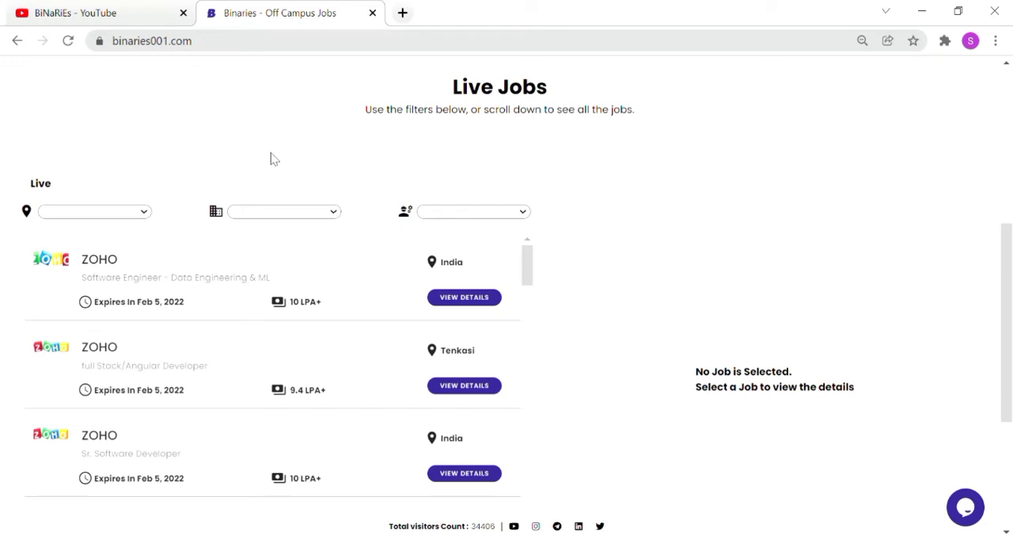
mouse_move(279, 397)
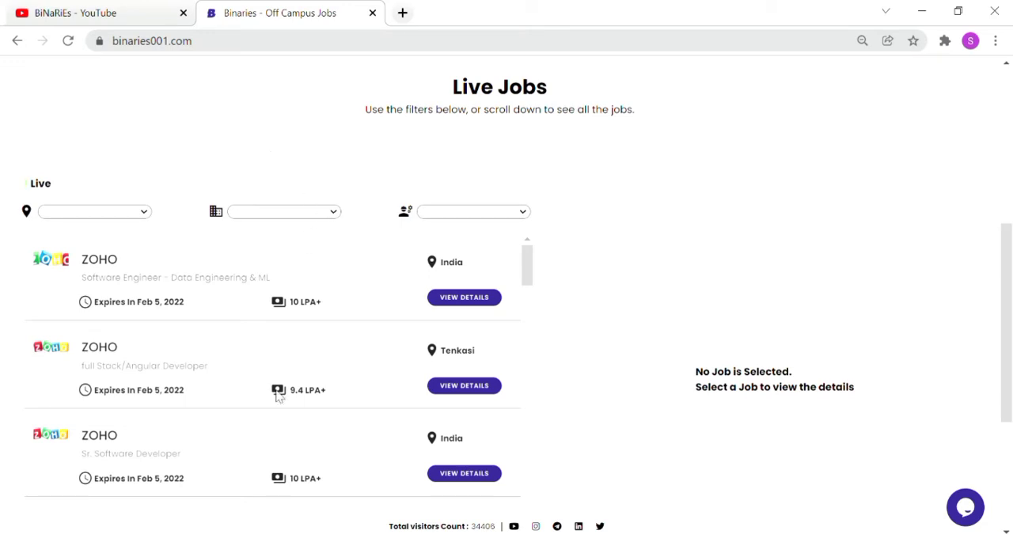
mouse_move(240, 282)
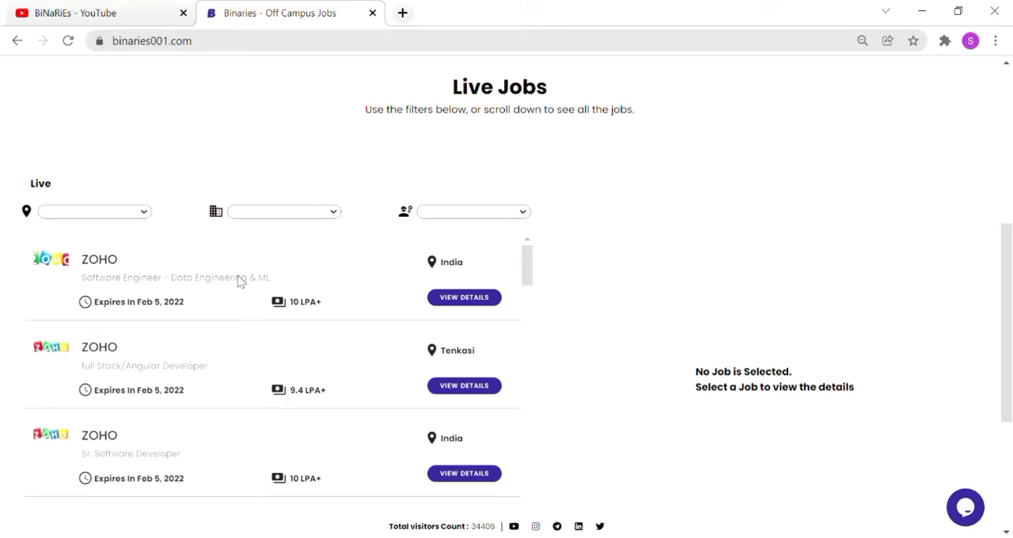
- Filter the live jobs list to INFOSYS, showing System Engineer and Operation Executive roles
click(276, 212)
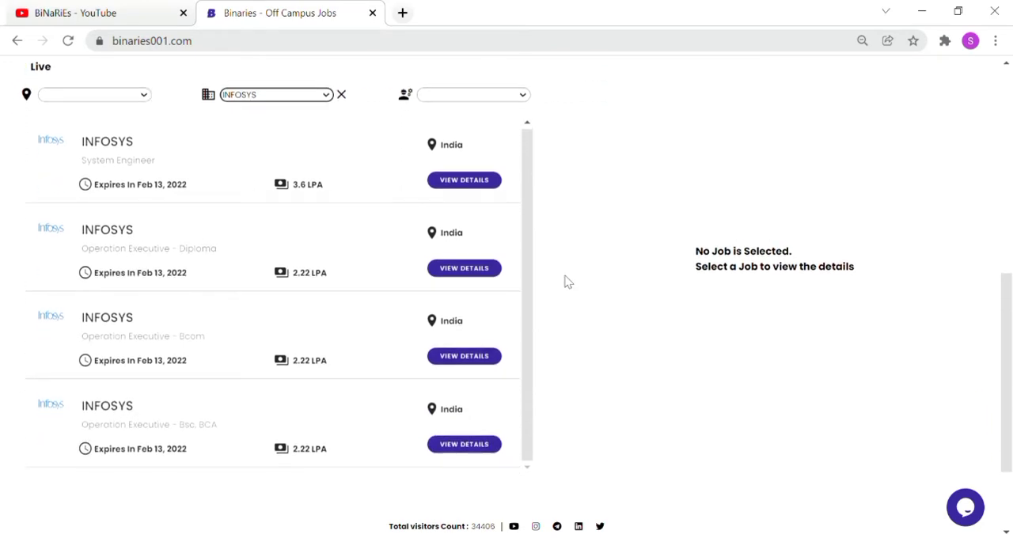
scroll(up, 3)
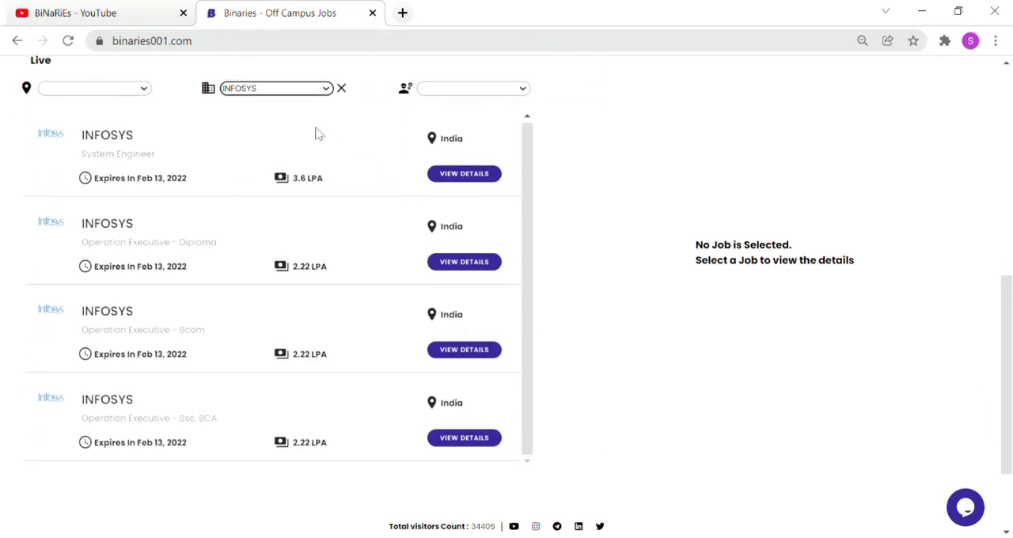
mouse_move(333, 256)
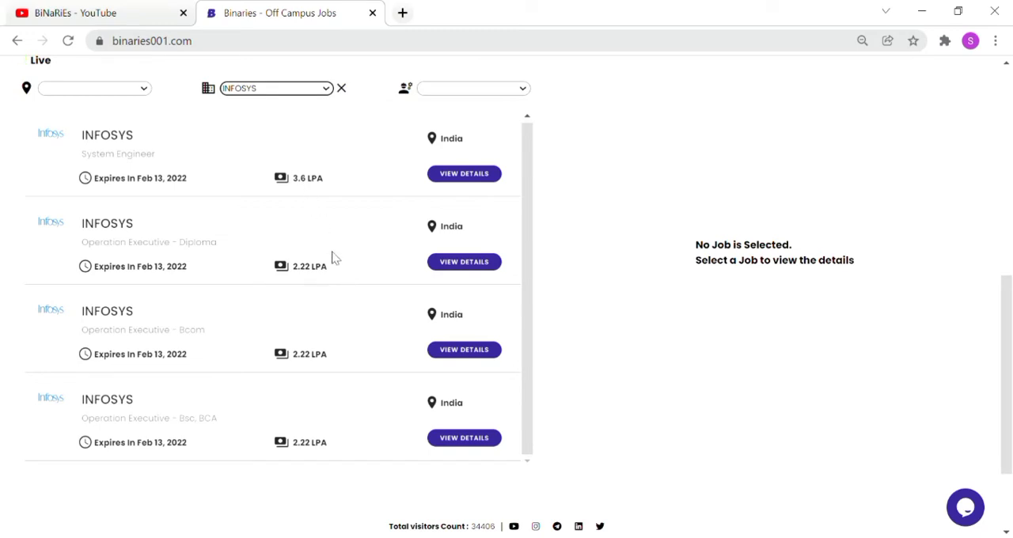
mouse_move(166, 163)
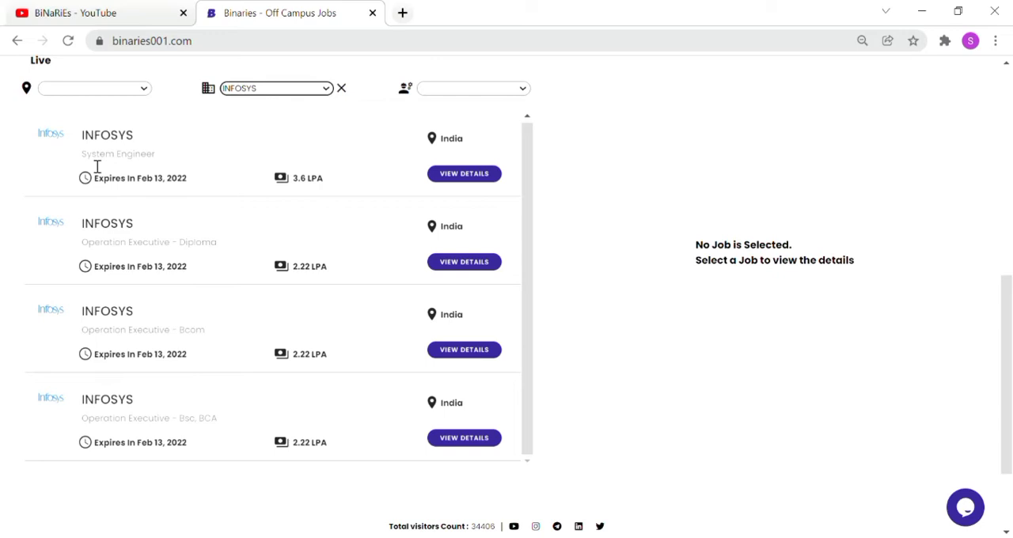
mouse_move(180, 157)
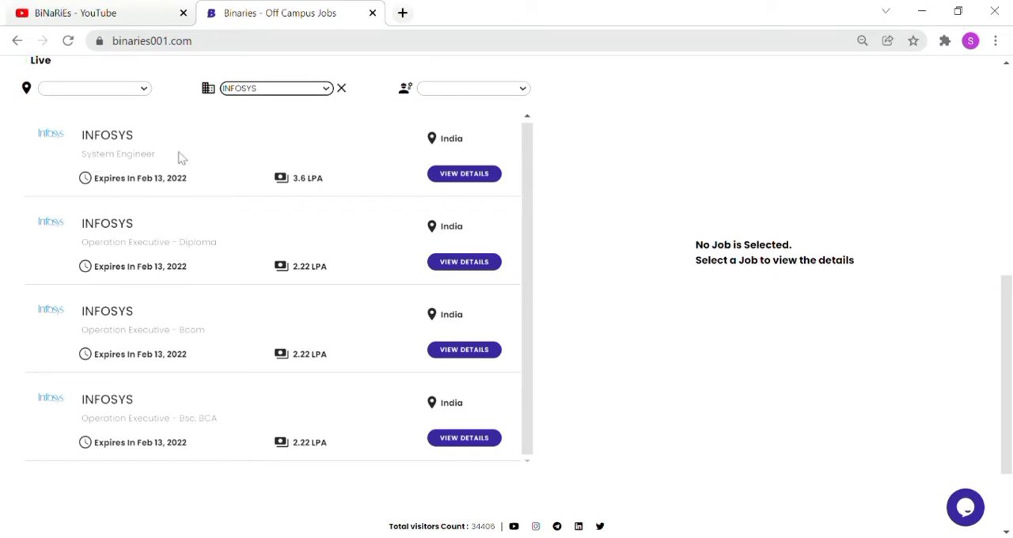
mouse_move(293, 187)
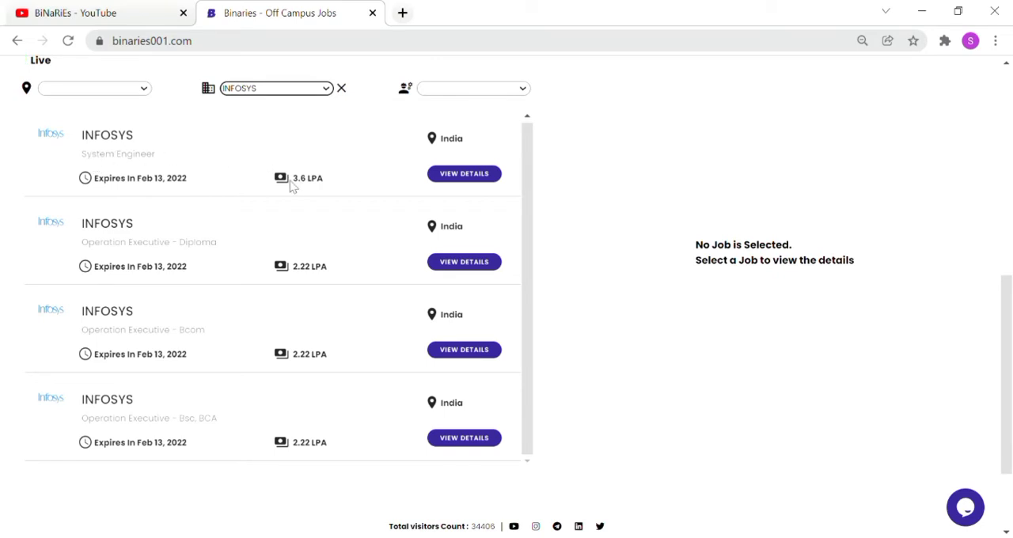
mouse_move(326, 188)
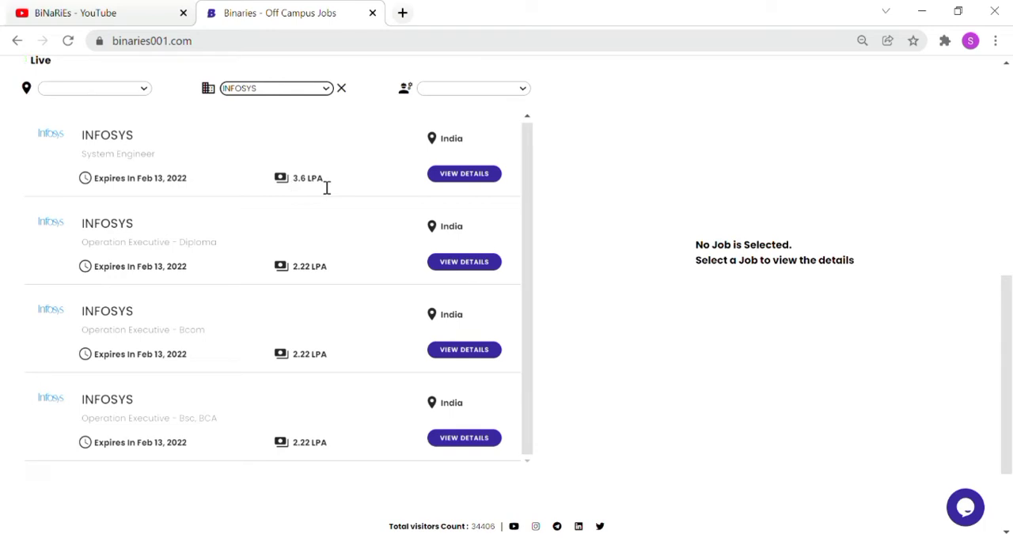
mouse_move(405, 133)
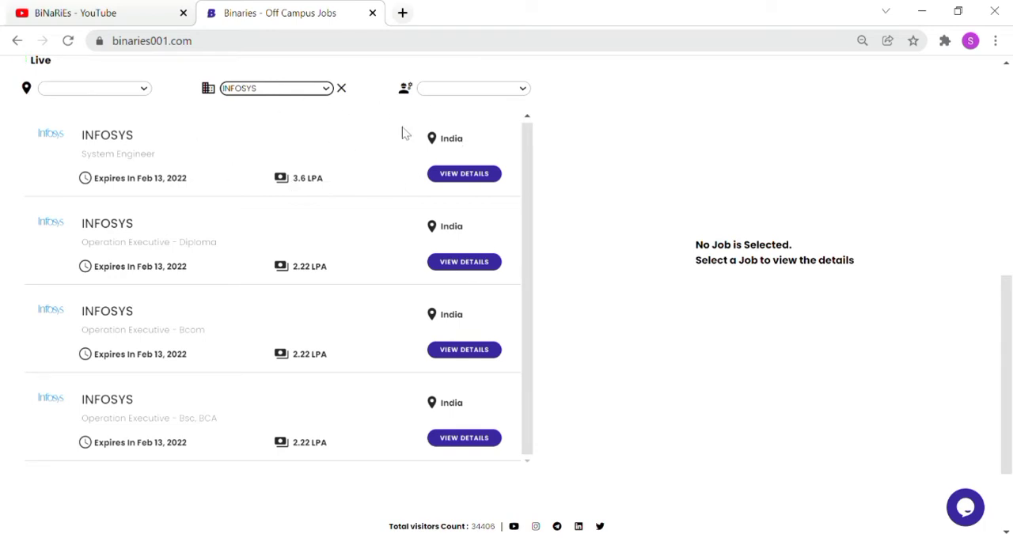
- View the Infosys System Engineer job details down to eligibility, test pattern and the Steps to Apply video
click(464, 174)
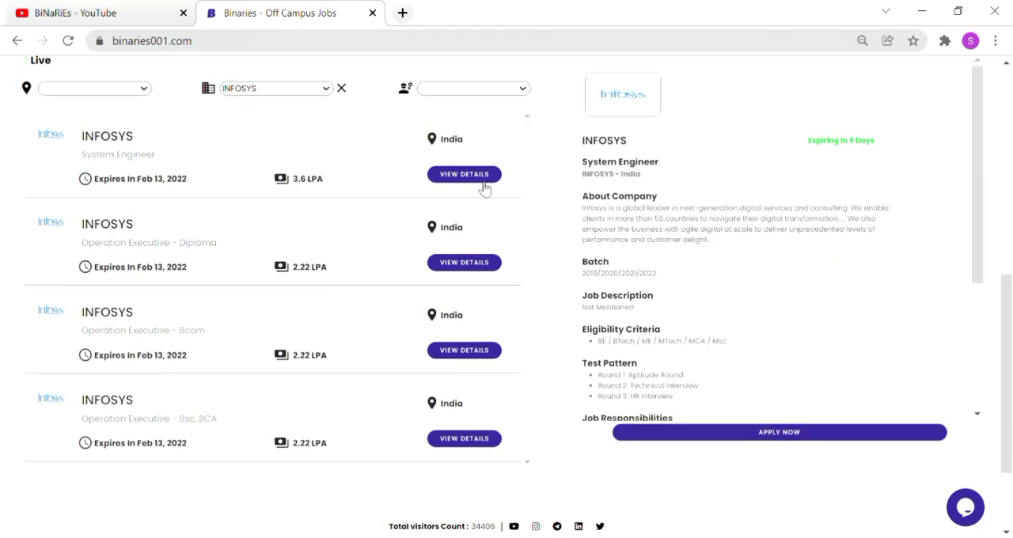
mouse_move(592, 224)
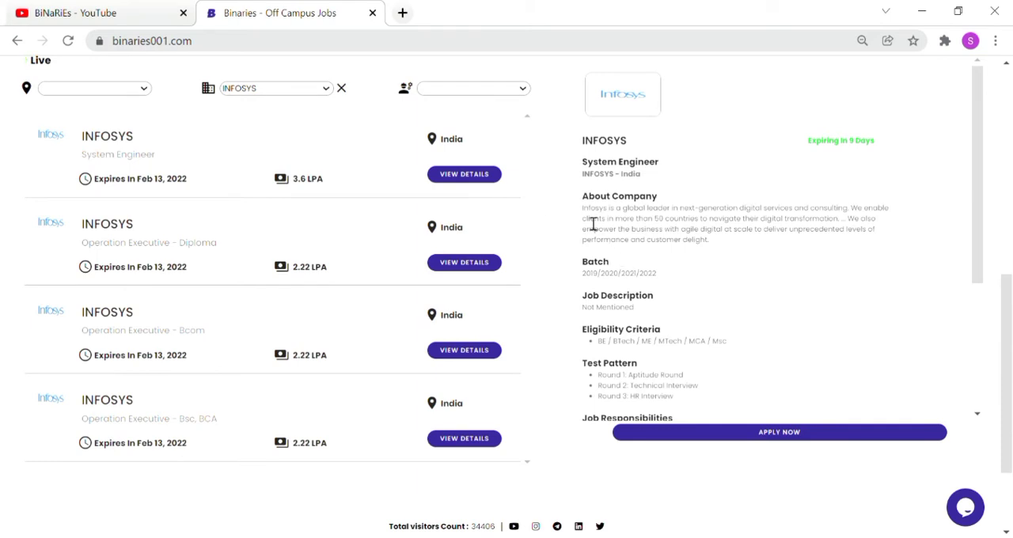
scroll(down, 3)
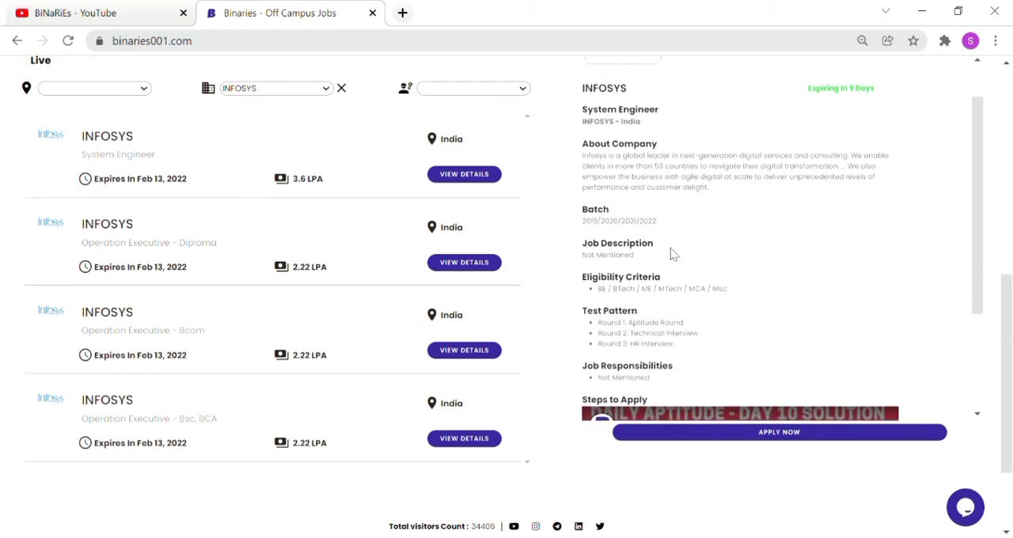
mouse_move(652, 247)
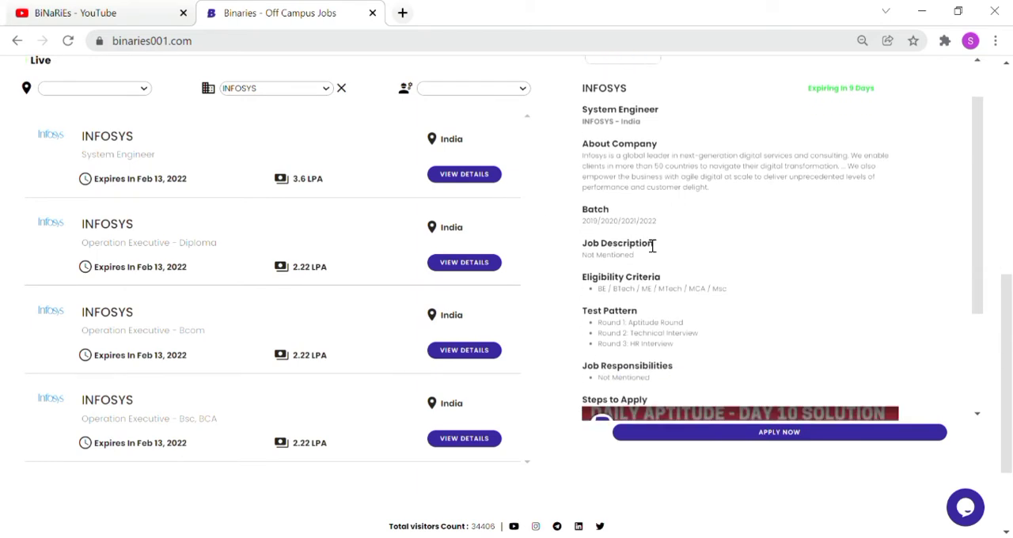
scroll(down, 3)
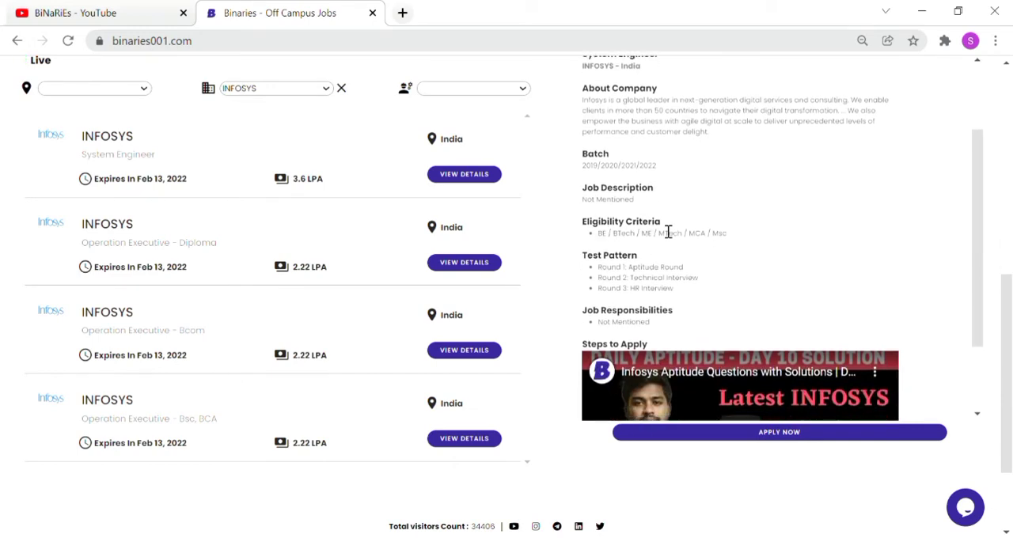
mouse_move(687, 245)
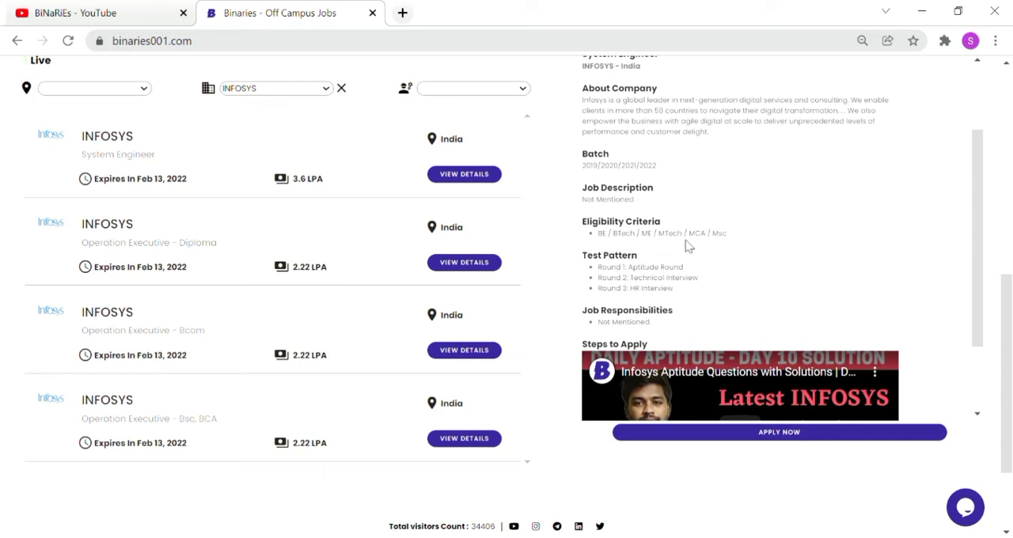
mouse_move(611, 204)
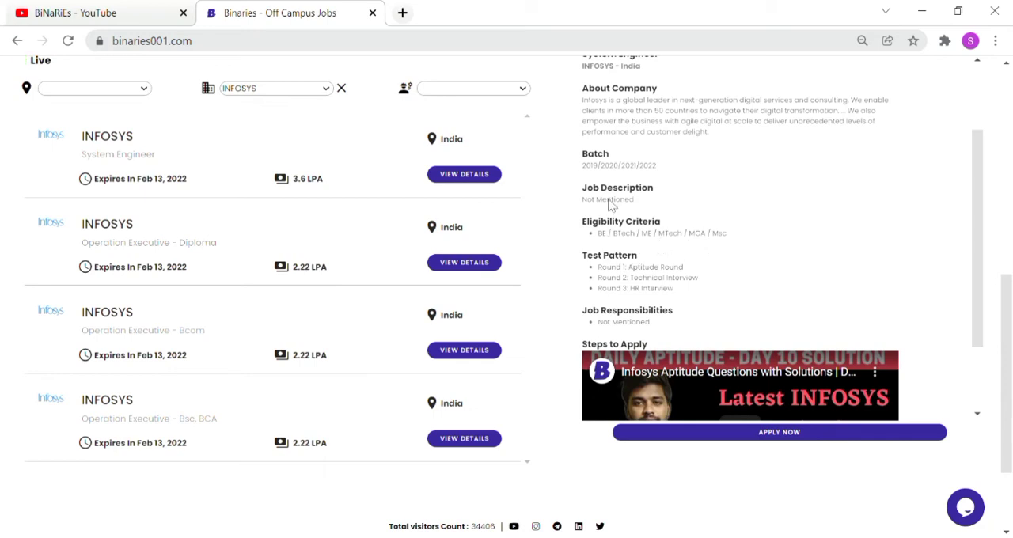
mouse_move(675, 284)
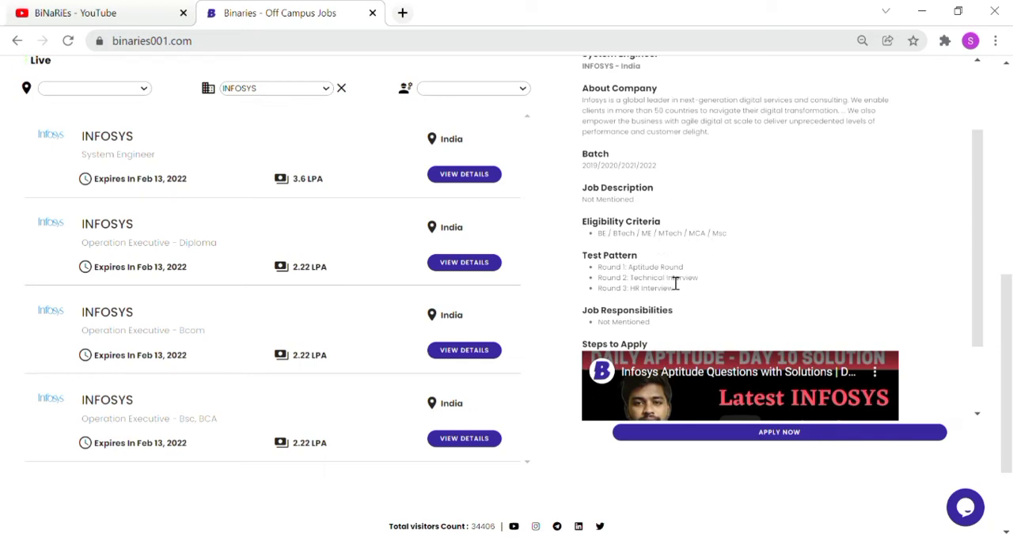
mouse_move(688, 288)
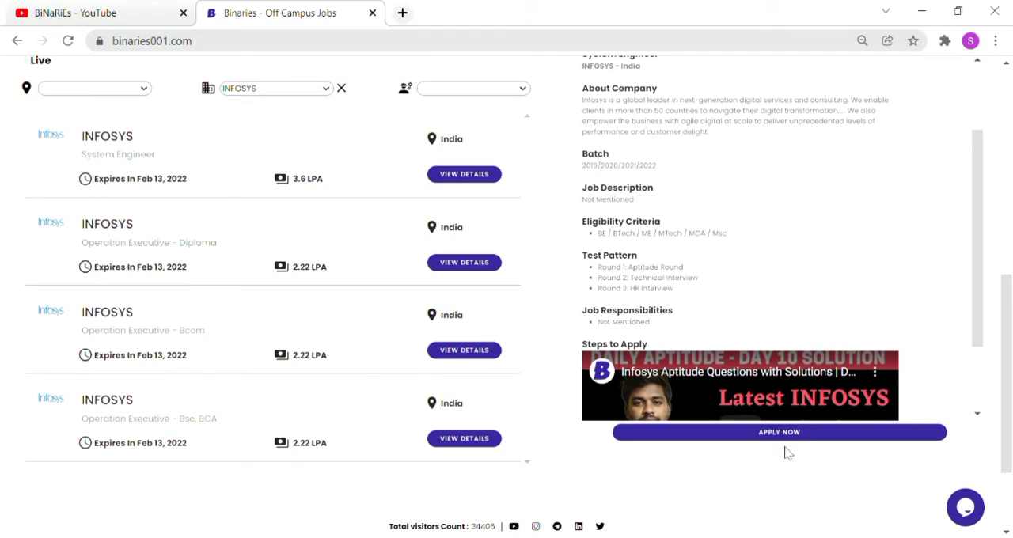
scroll(down, 3)
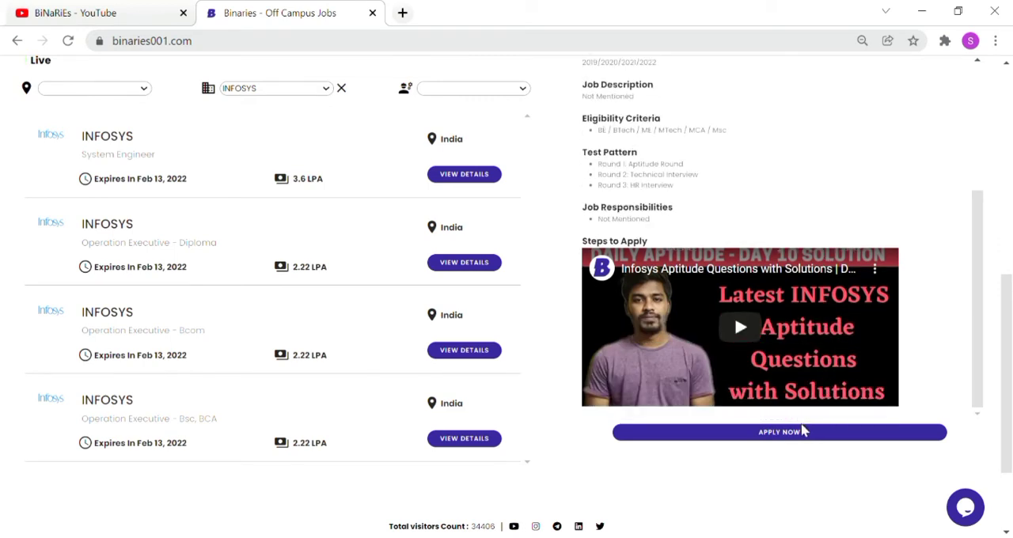
- Apply Now for System Engineer, landing on the Infosys Surveys Data Privacy Declaration
click(779, 432)
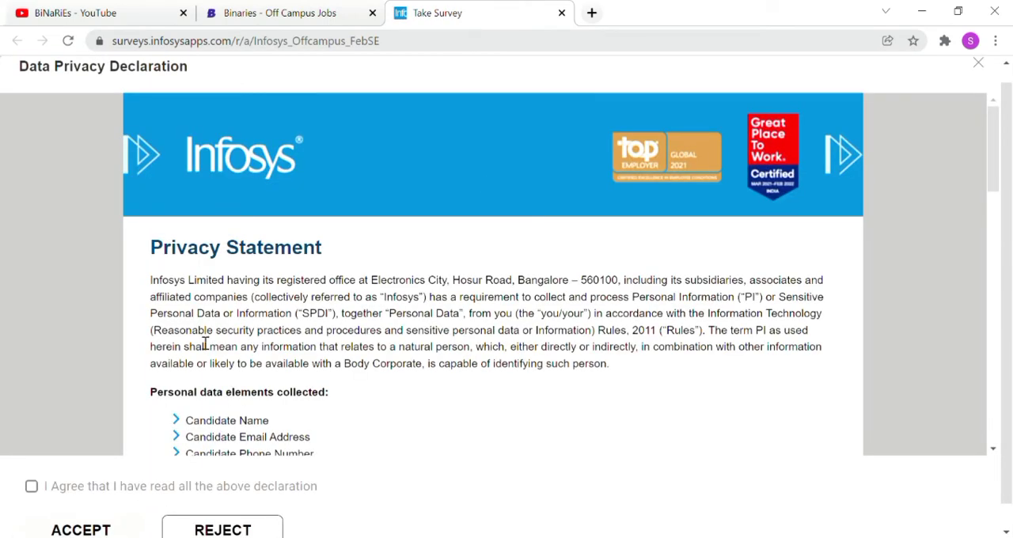
scroll(down, 3)
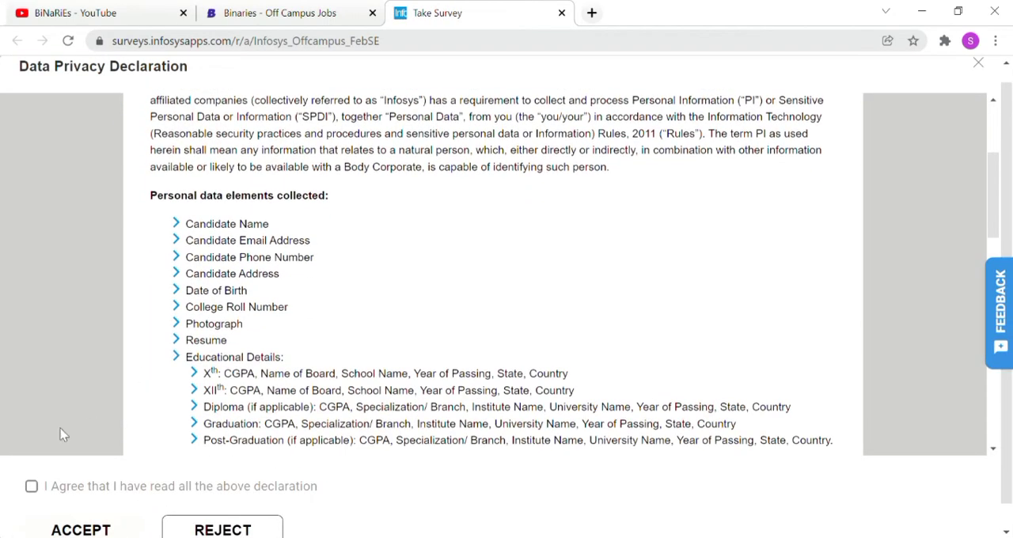
mouse_move(48, 497)
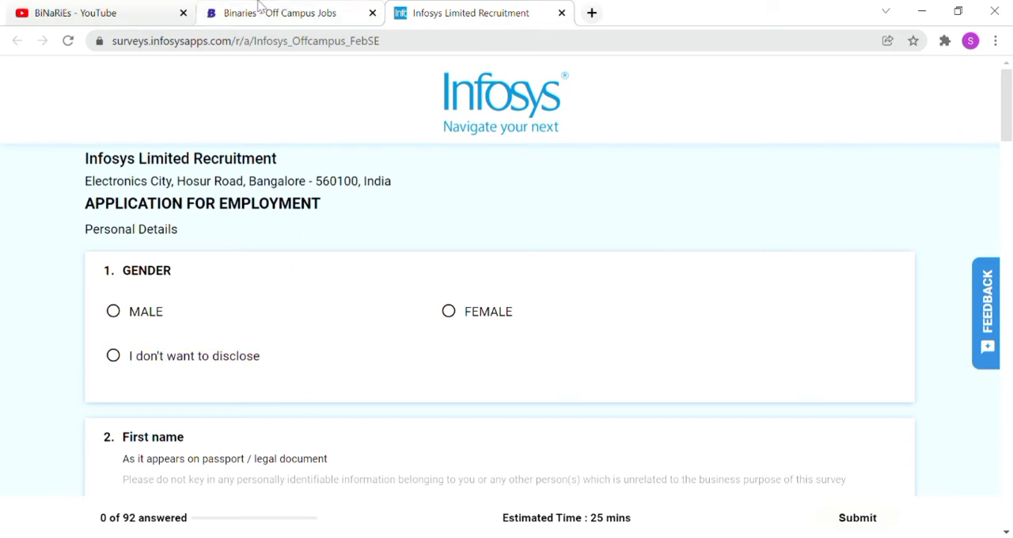
- Return to Binaries and review the Infosys Operation Executive - Diploma details and eligibility criteria
click(285, 13)
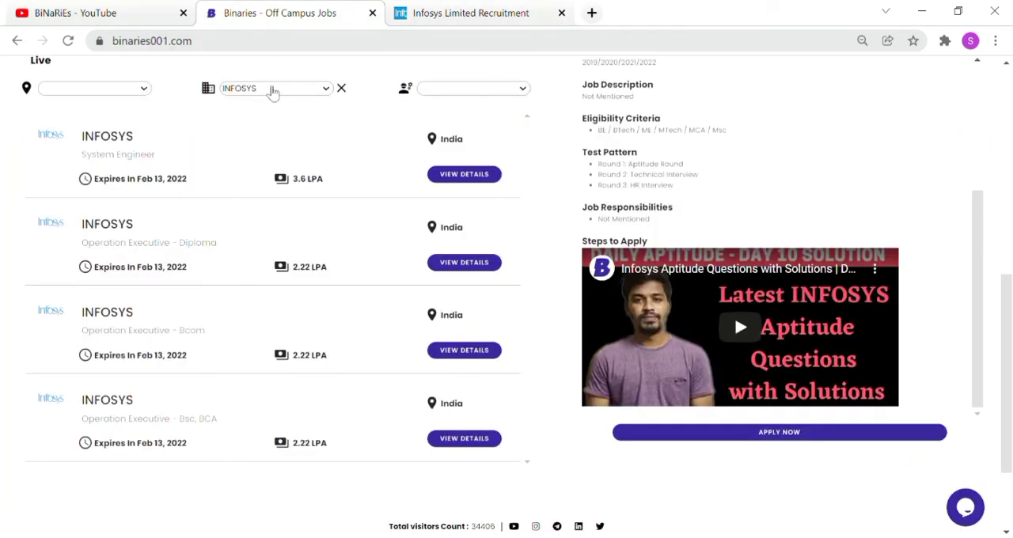
mouse_move(282, 231)
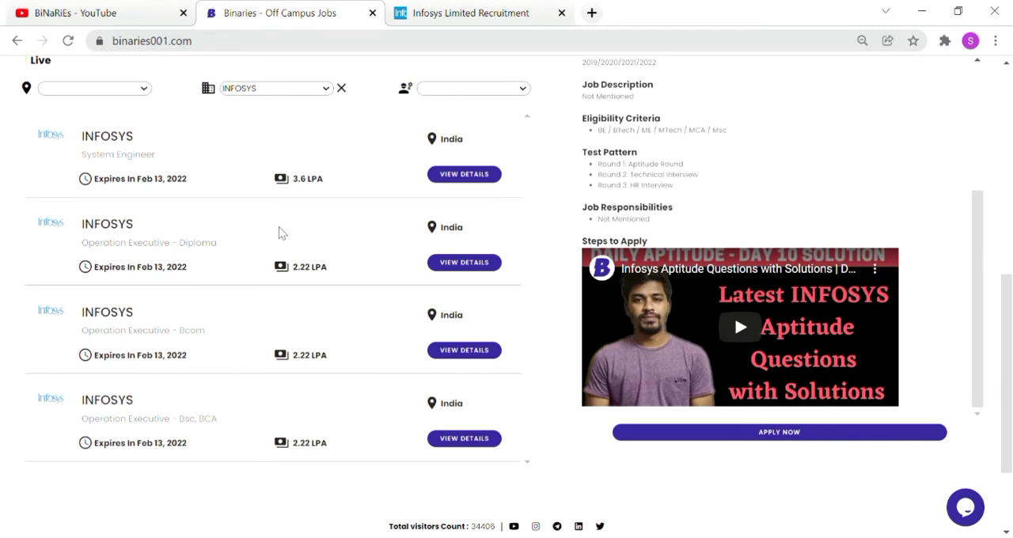
mouse_move(193, 258)
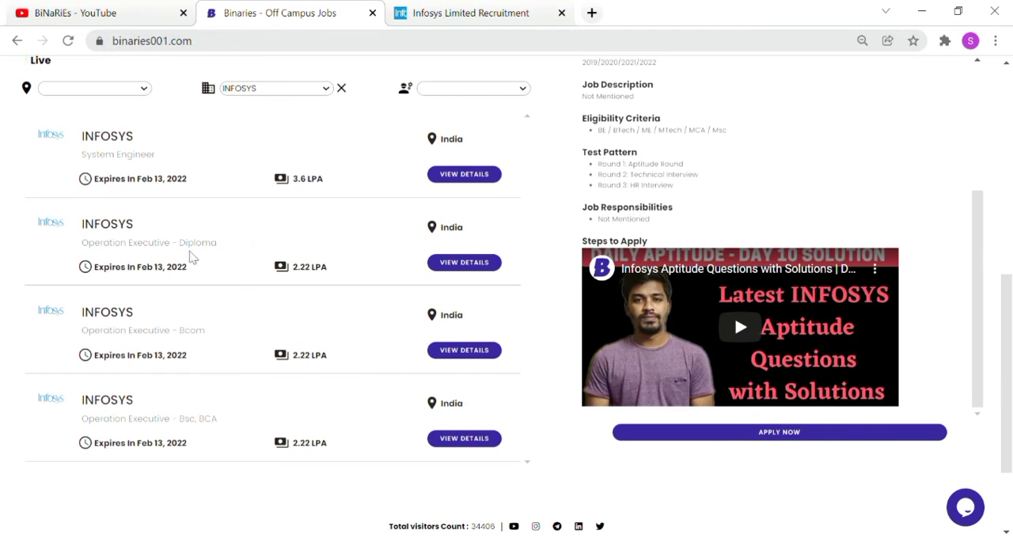
mouse_move(299, 288)
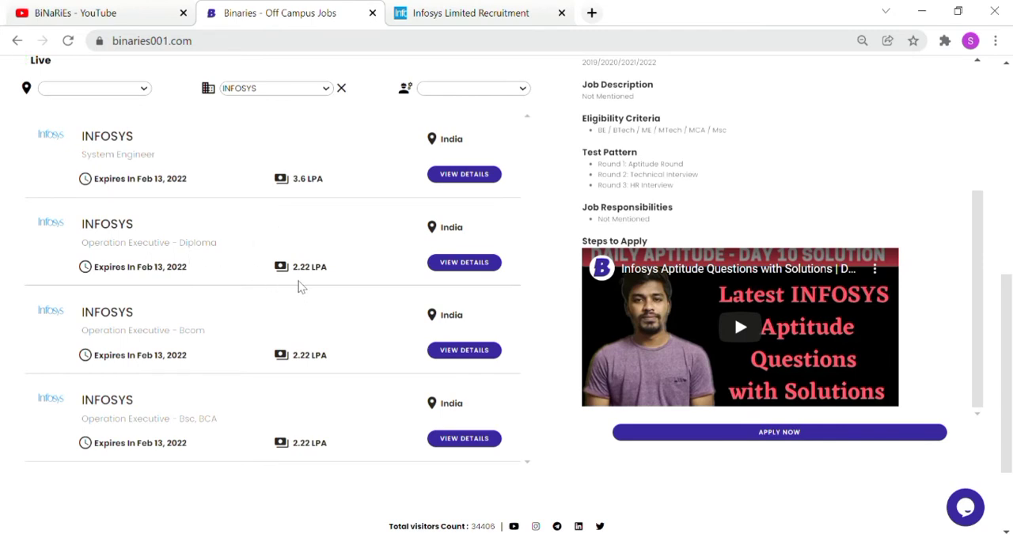
mouse_move(329, 280)
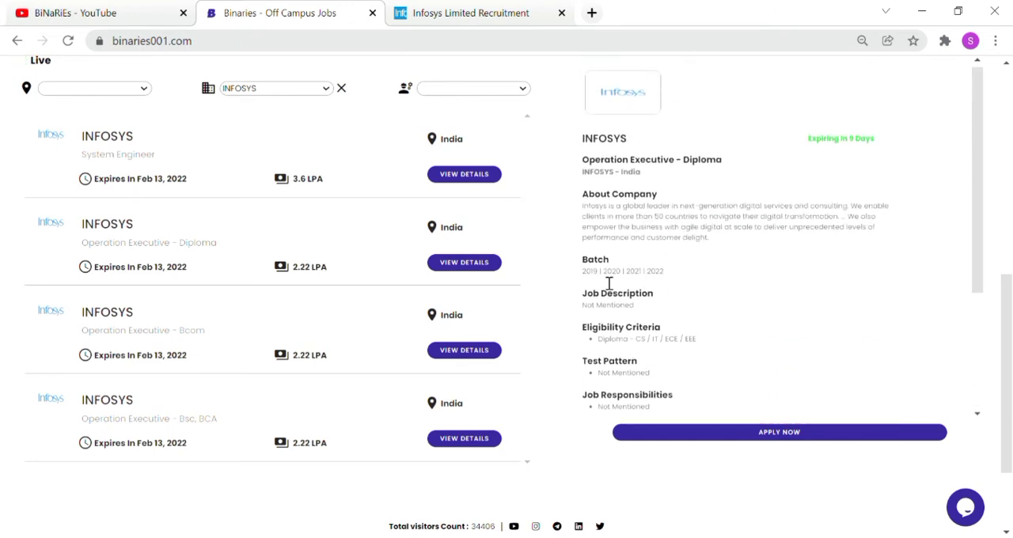
mouse_move(650, 285)
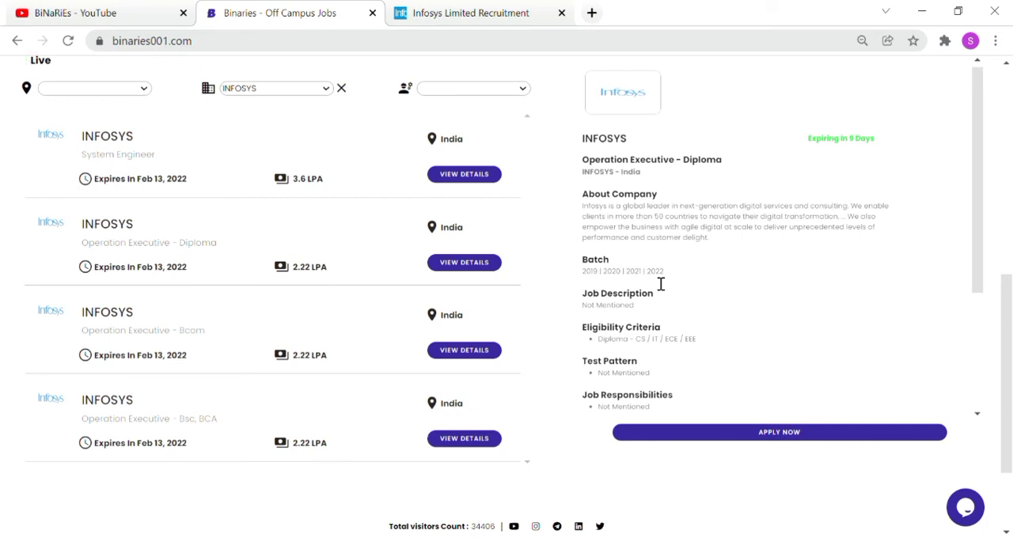
scroll(down, 3)
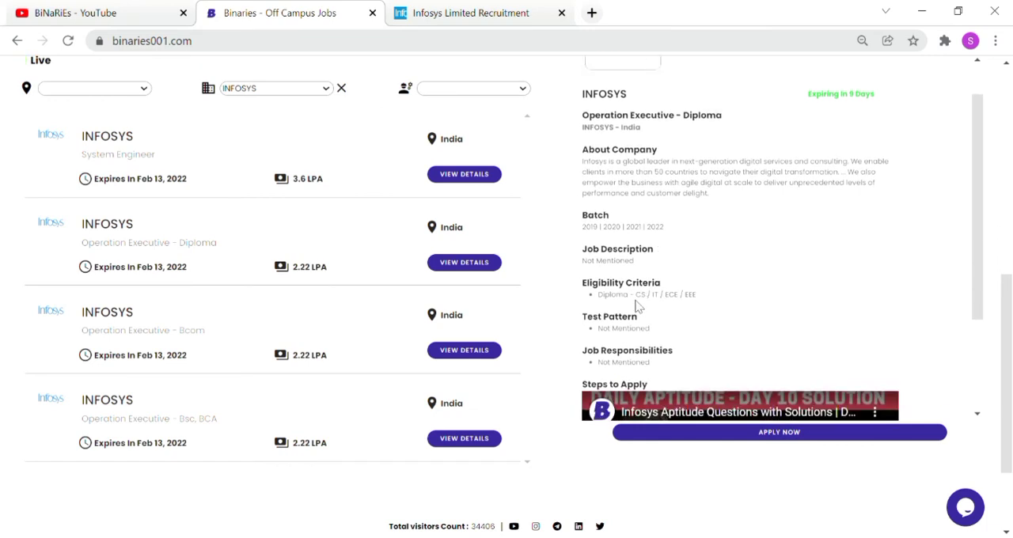
mouse_move(725, 307)
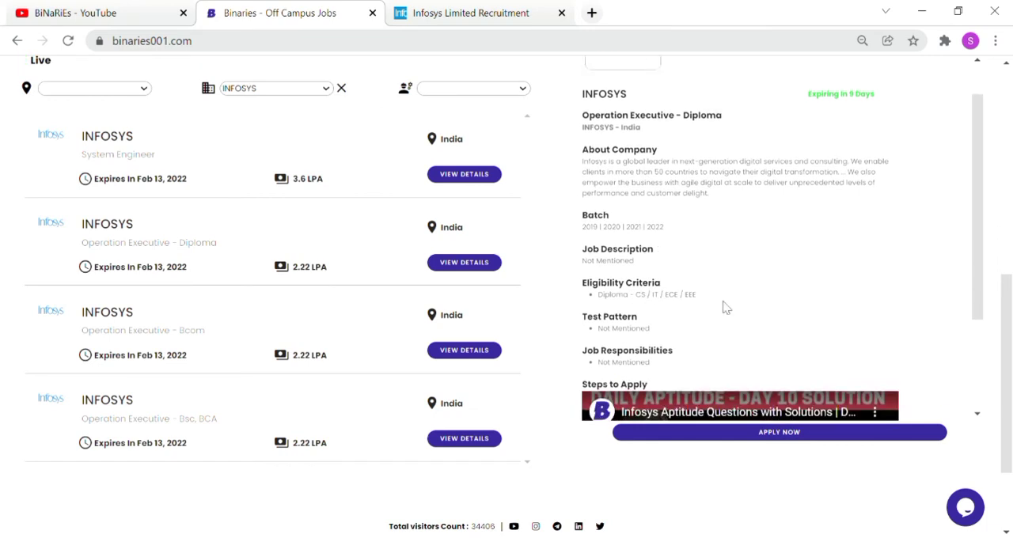
mouse_move(668, 315)
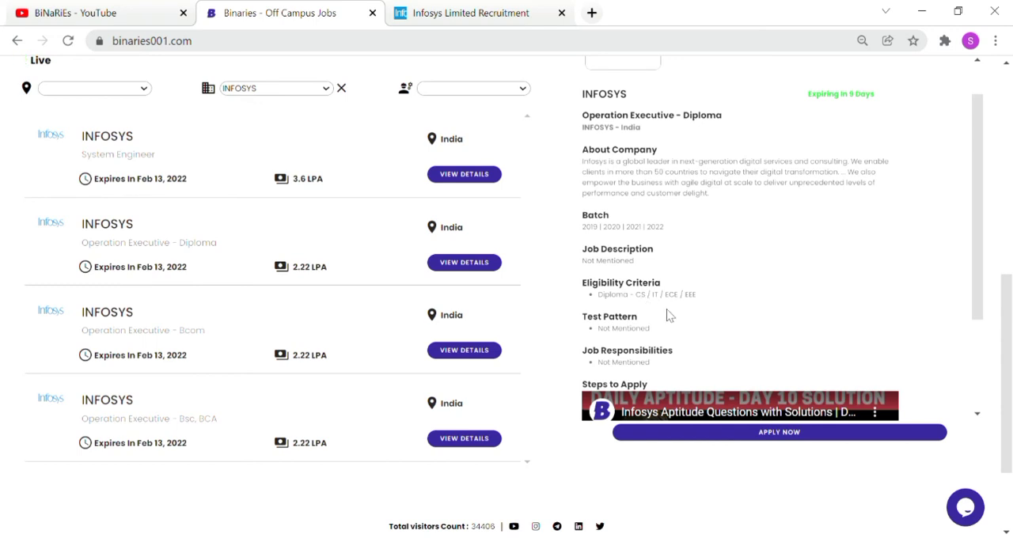
mouse_move(695, 308)
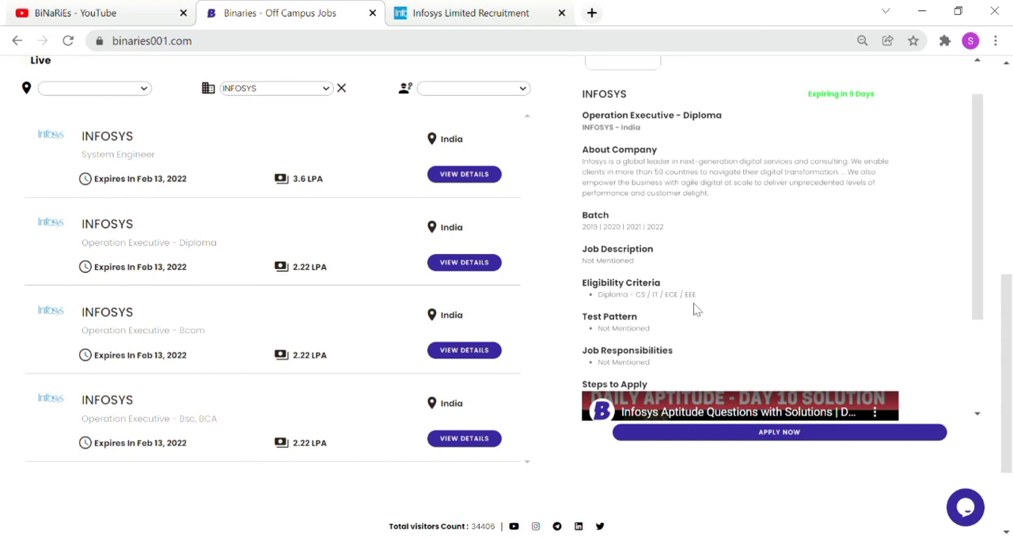
mouse_move(789, 437)
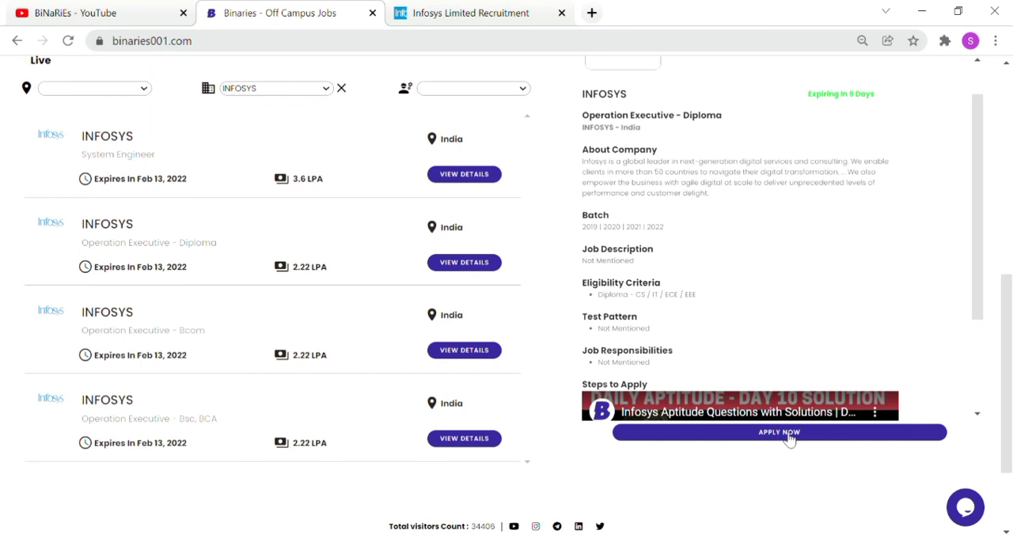
- Apply Now for the Diploma job, opening its Infosys Surveys tab, then return to the Binaries listings
click(779, 432)
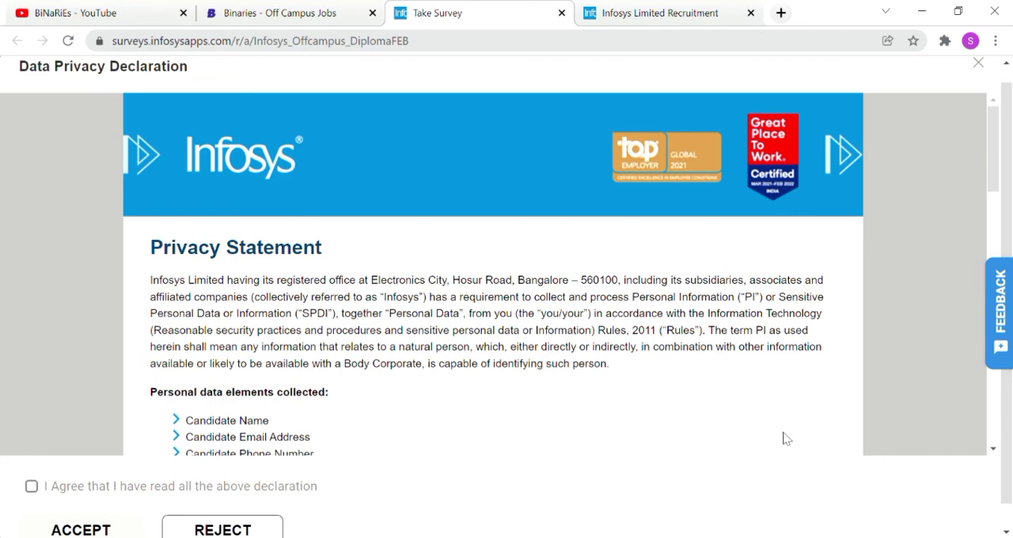
click(277, 13)
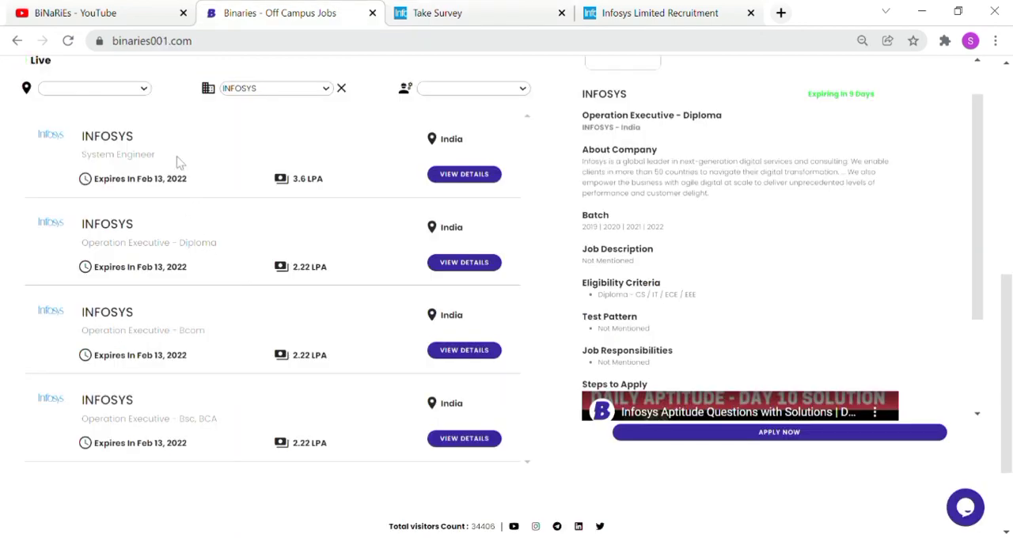
mouse_move(196, 220)
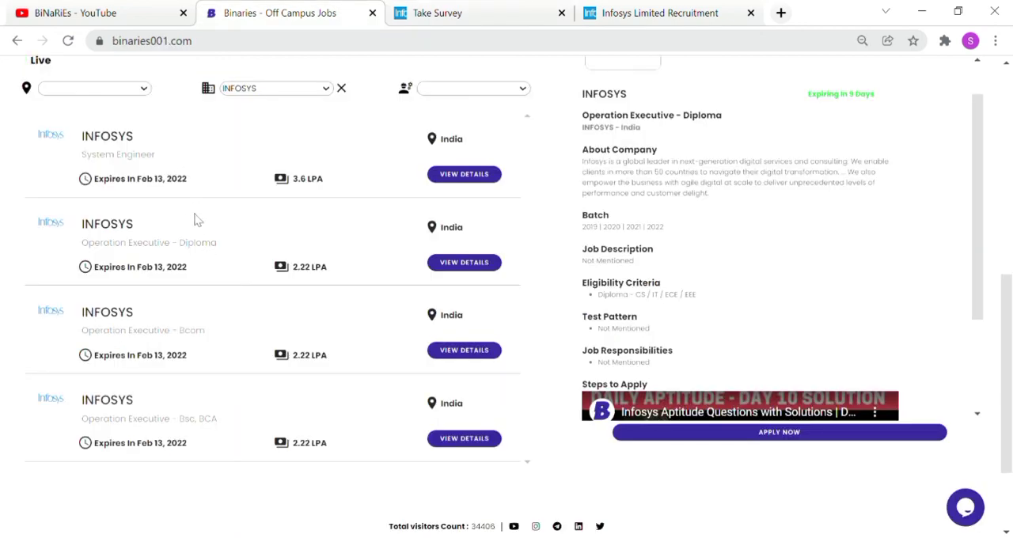
- Switch back to the BiNaRiEs YouTube channel's Videos page
click(88, 13)
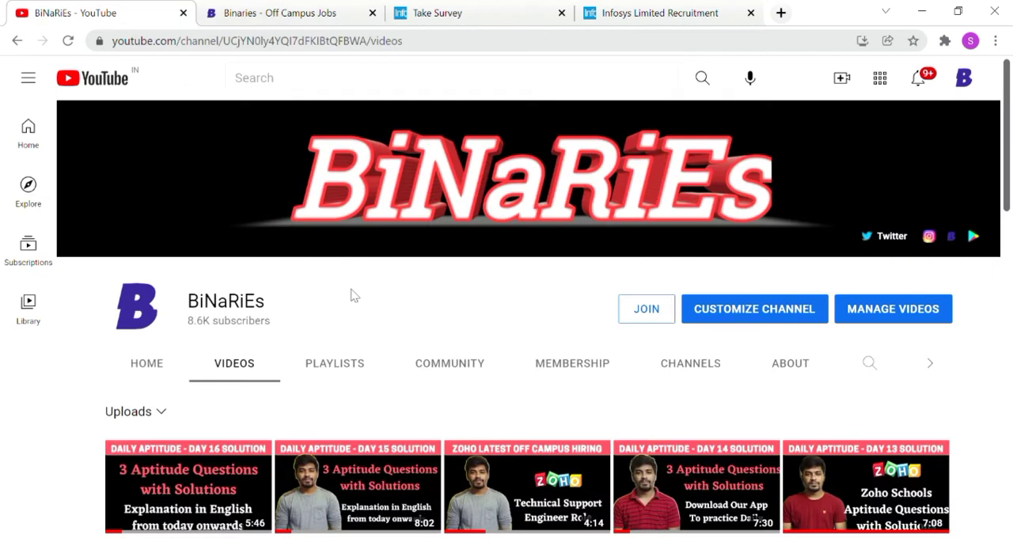
mouse_move(213, 342)
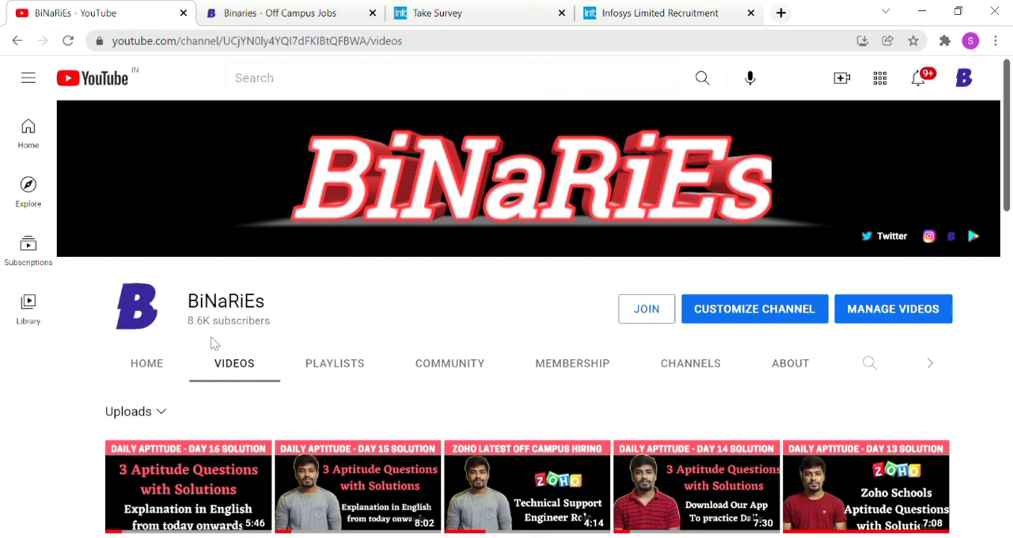
mouse_move(257, 342)
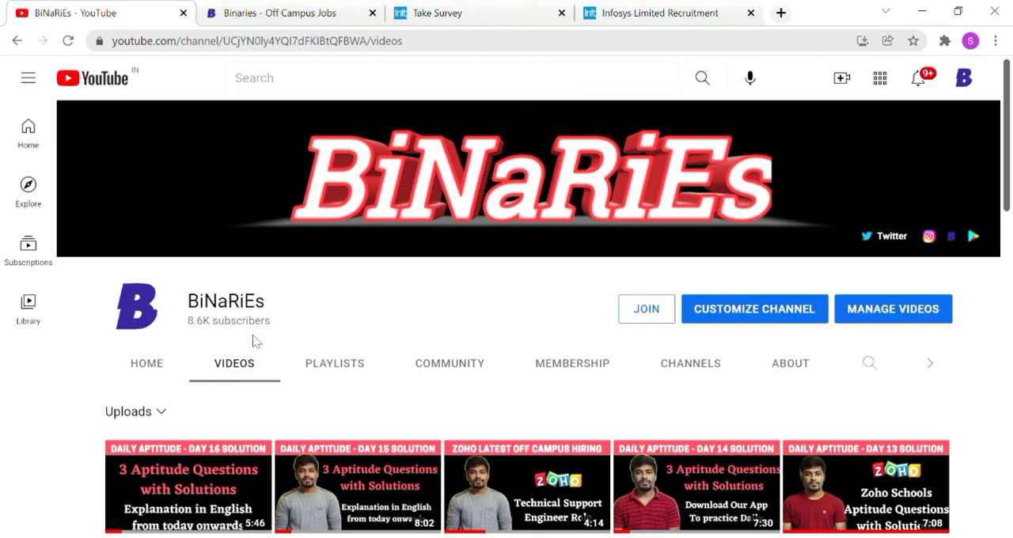